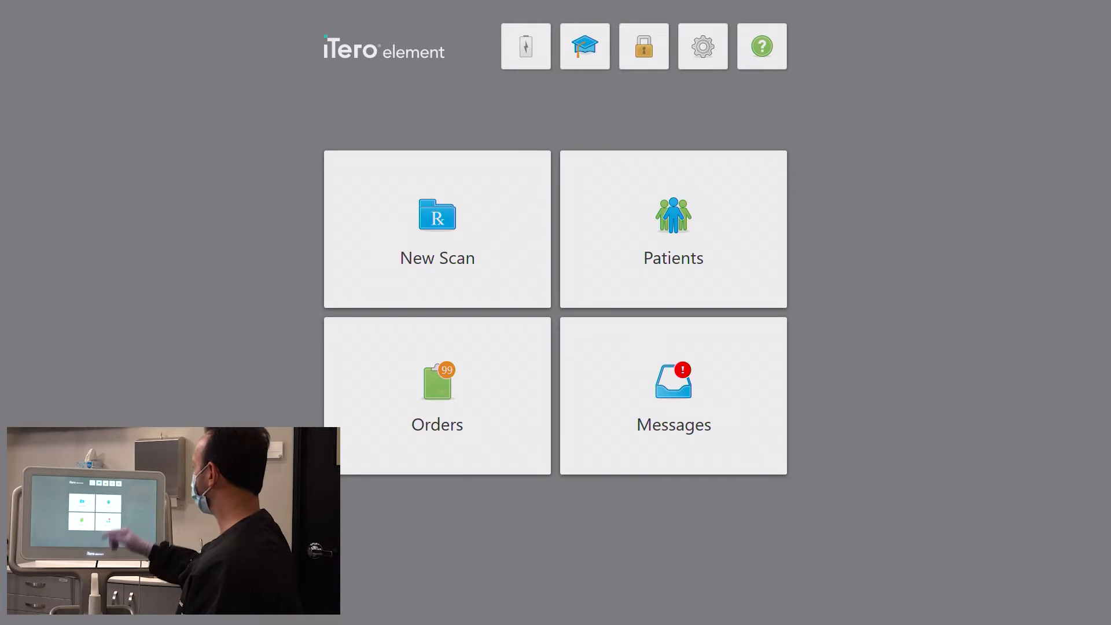
Browse and search the patient list, then return to the home screen.
{"action": "left_click", "coordinate": [672, 229]}
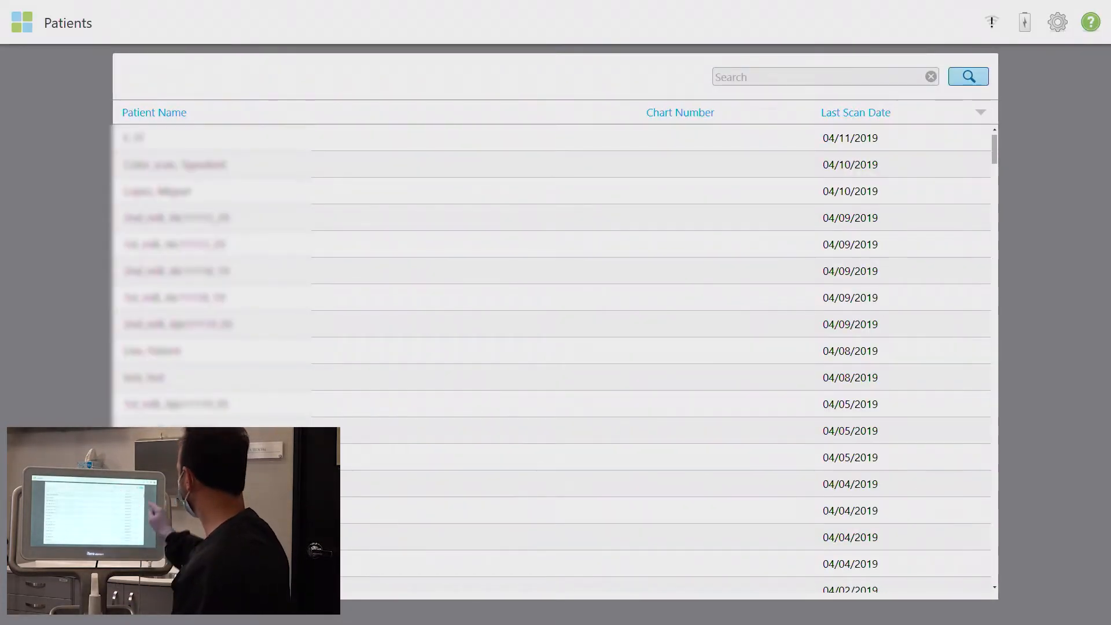
{"action": "scroll", "scroll_direction": "down", "scroll_amount": 3}
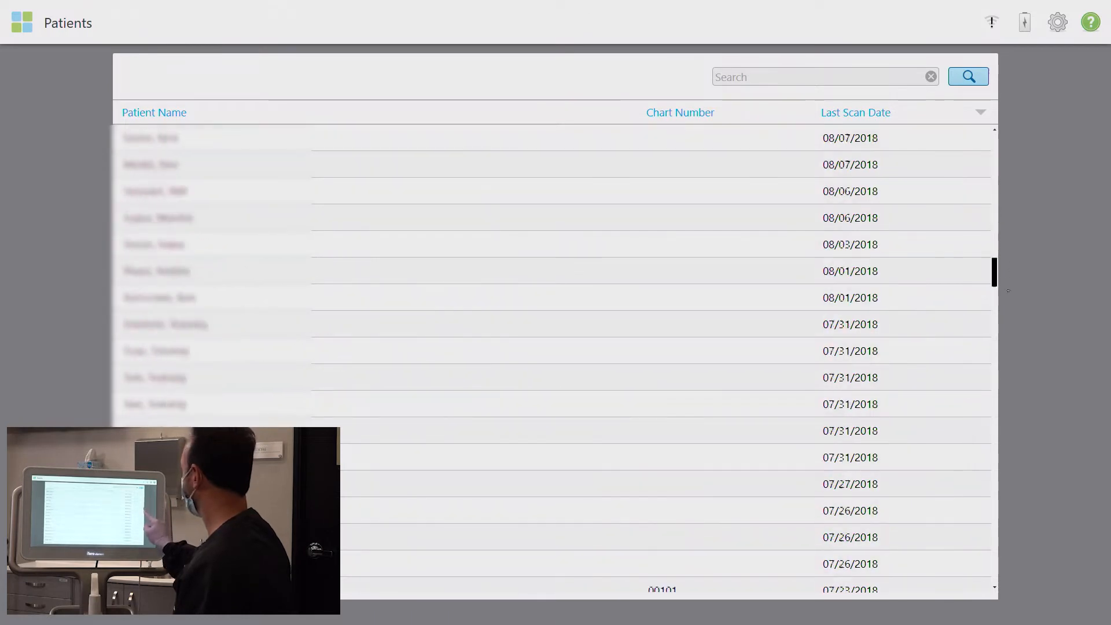
{"action": "left_click", "coordinate": [821, 77]}
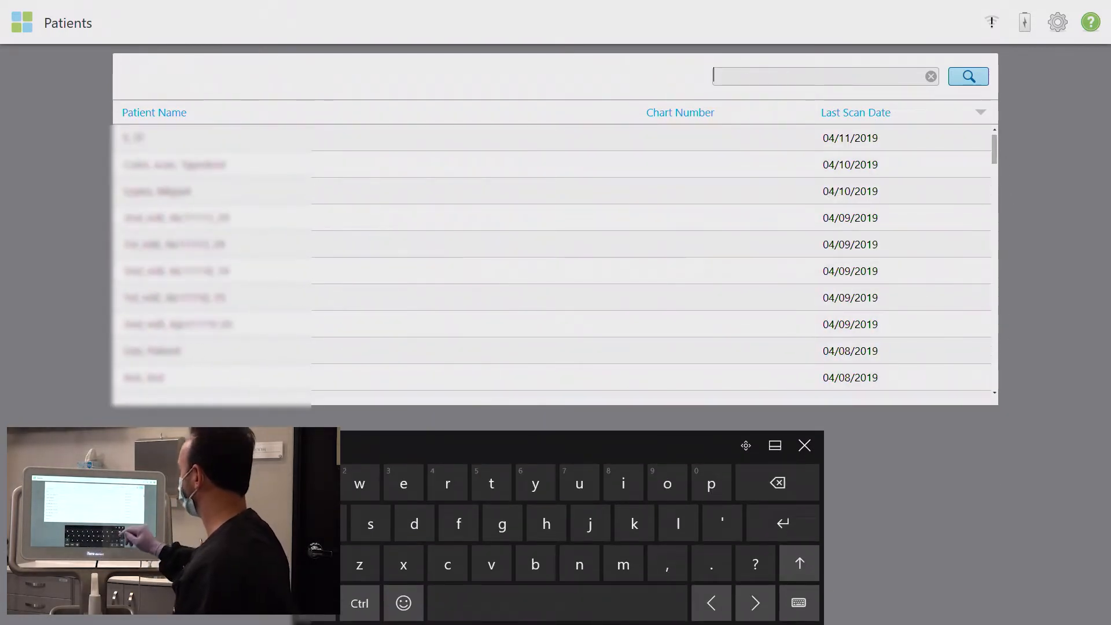
{"action": "left_click", "coordinate": [804, 445]}
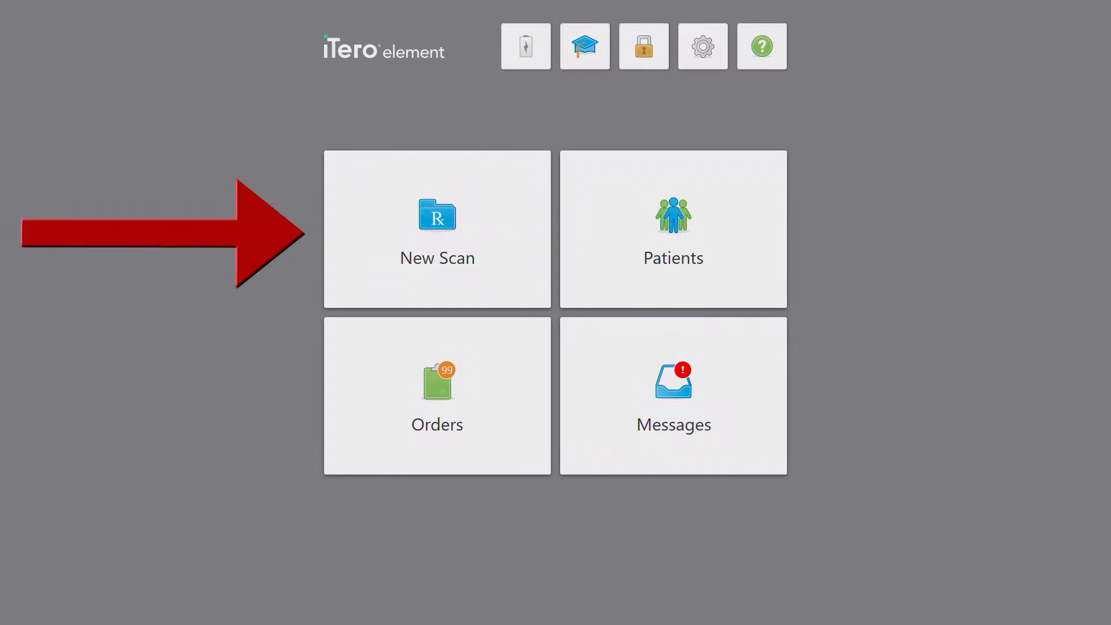
Open a new scan order with first name Chairside, last name Live, and chart number 007.
{"action": "left_click", "coordinate": [436, 228]}
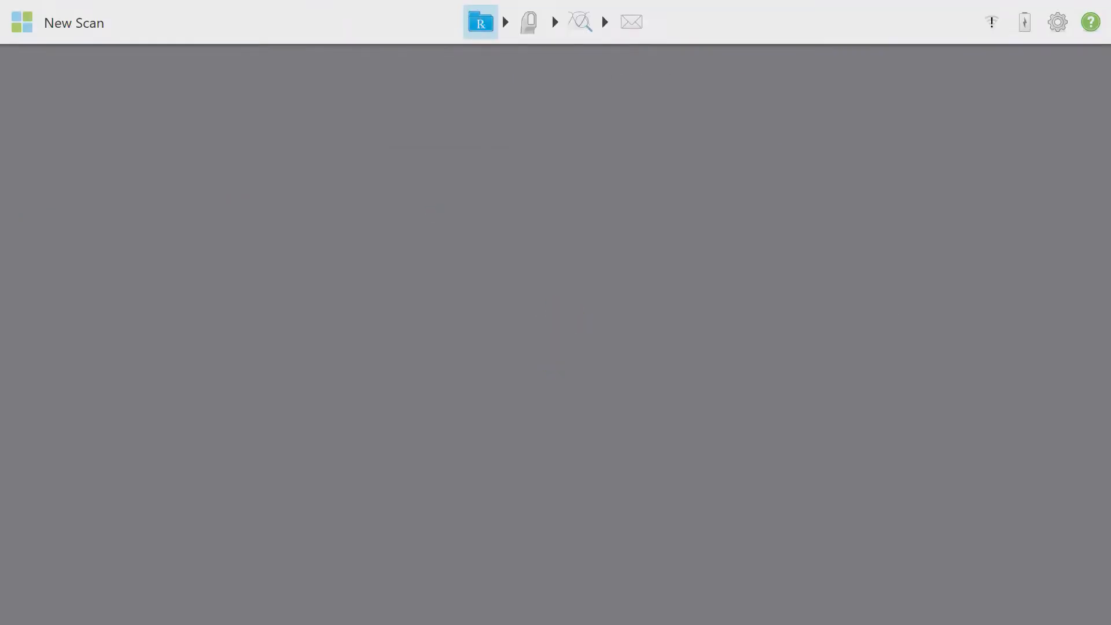
{"action": "left_click", "coordinate": [480, 22]}
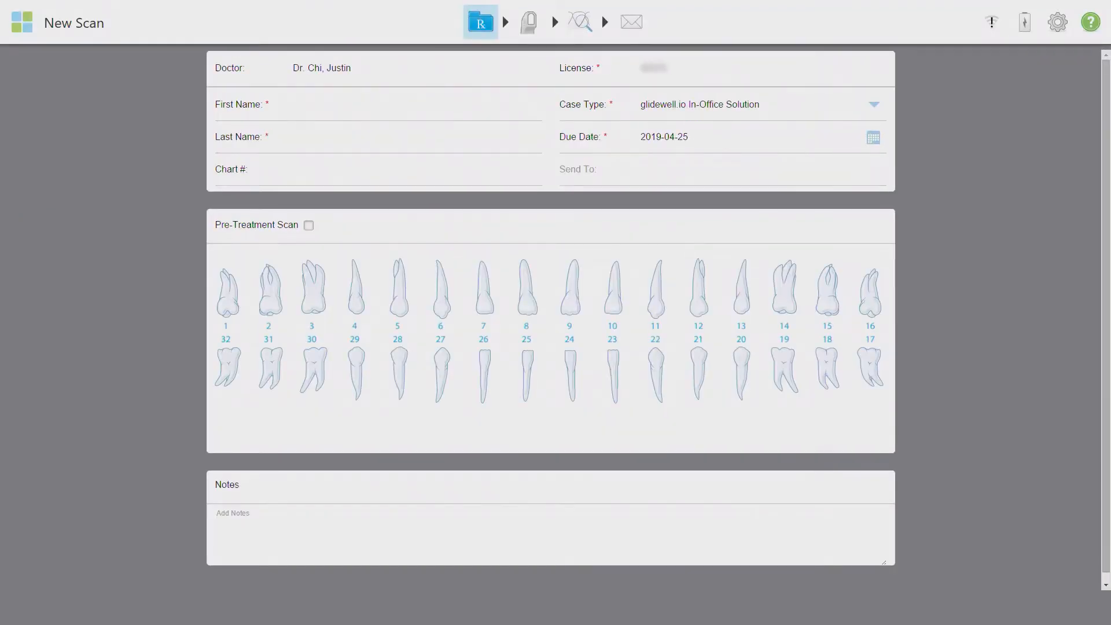
{"action": "left_click", "coordinate": [414, 104]}
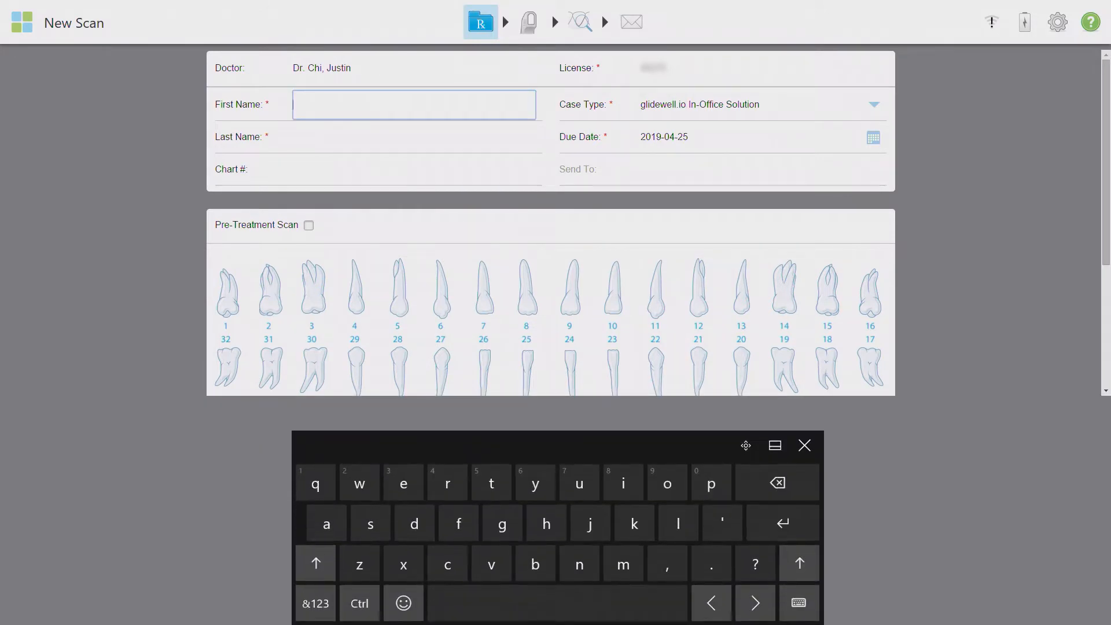
{"action": "type", "text": "Chairside"}
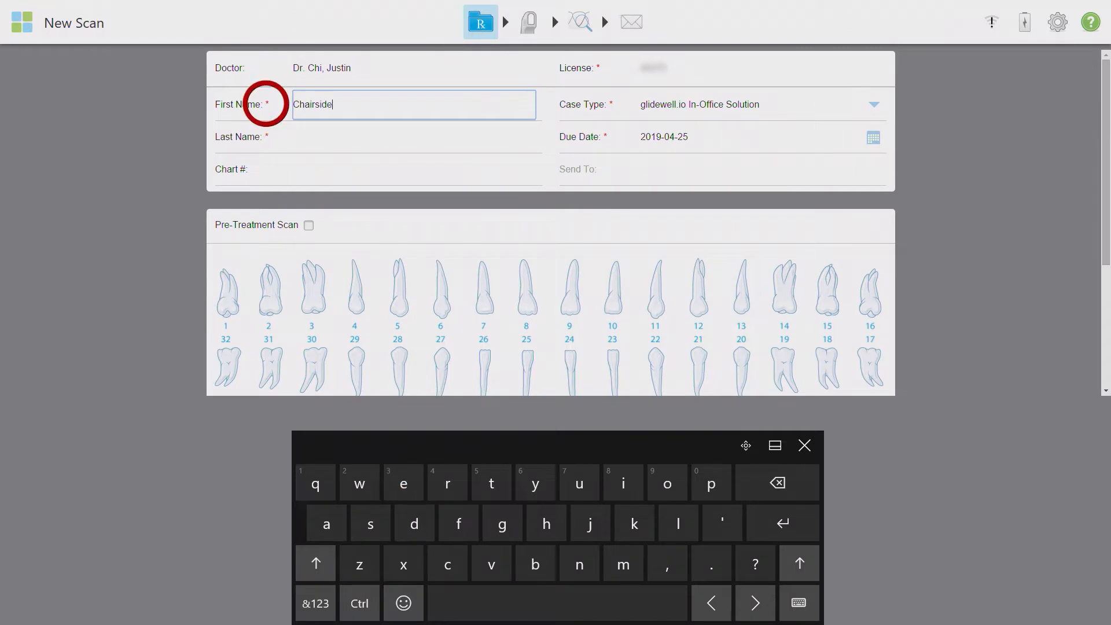
{"action": "type", "text": "Live"}
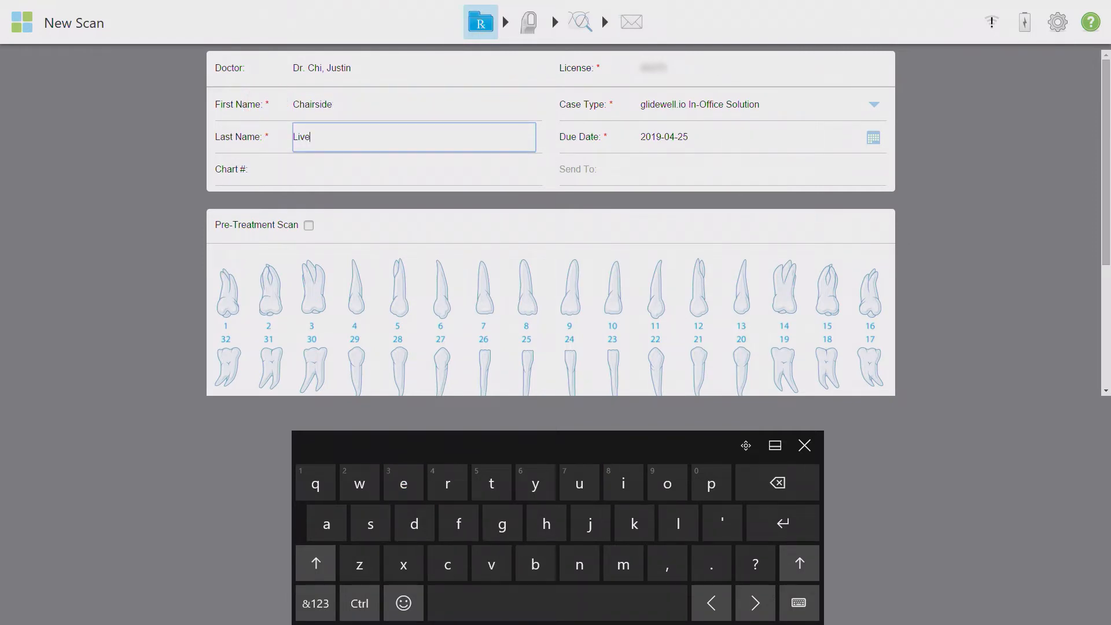
{"action": "left_click", "coordinate": [414, 170]}
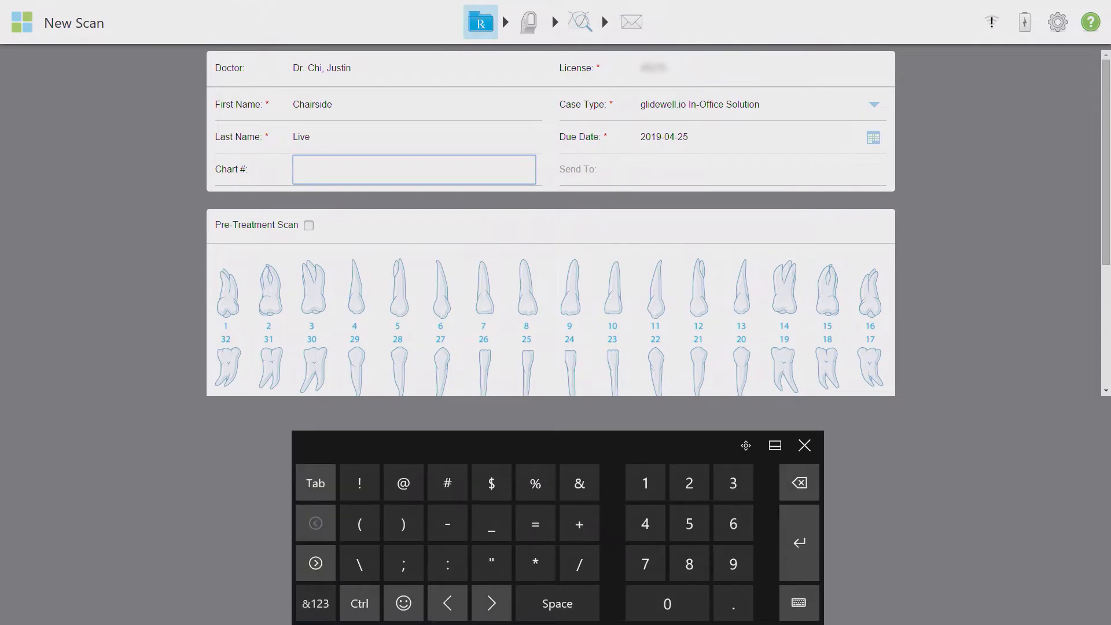
{"action": "type", "text": "007"}
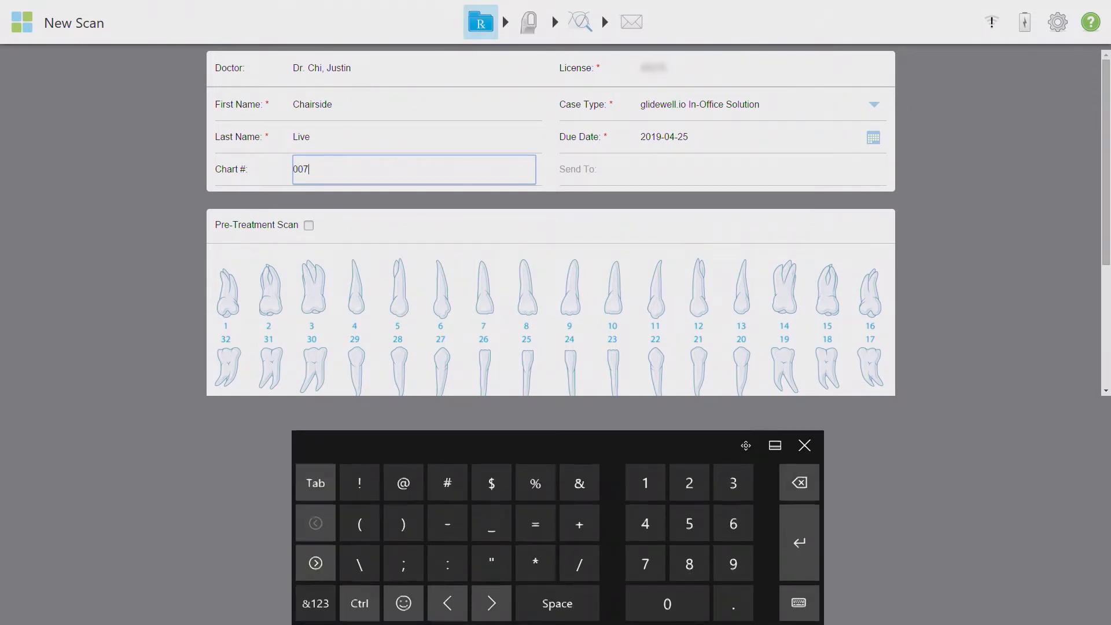
Change the case type to Restorative and confirm the change.
{"action": "left_click", "coordinate": [874, 104]}
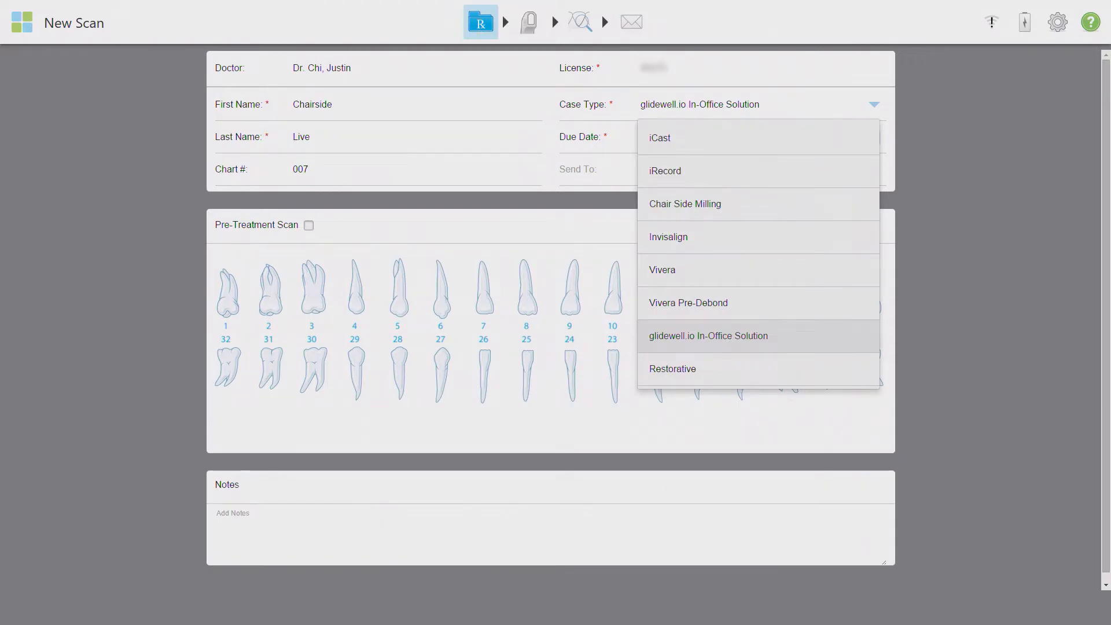
{"action": "left_click", "coordinate": [684, 203]}
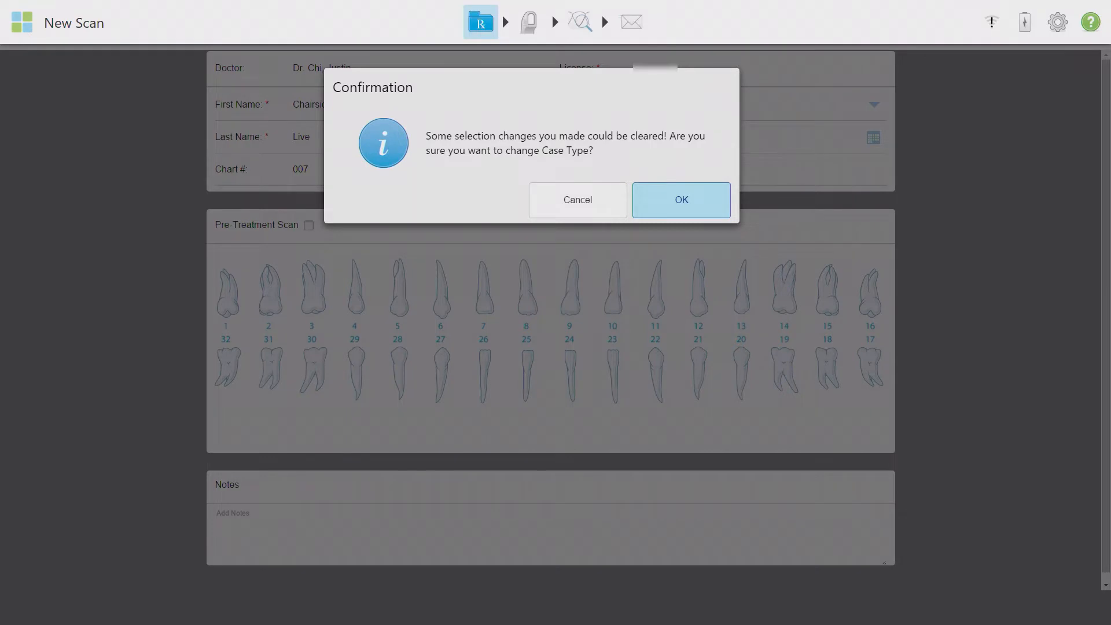
{"action": "left_click", "coordinate": [679, 199]}
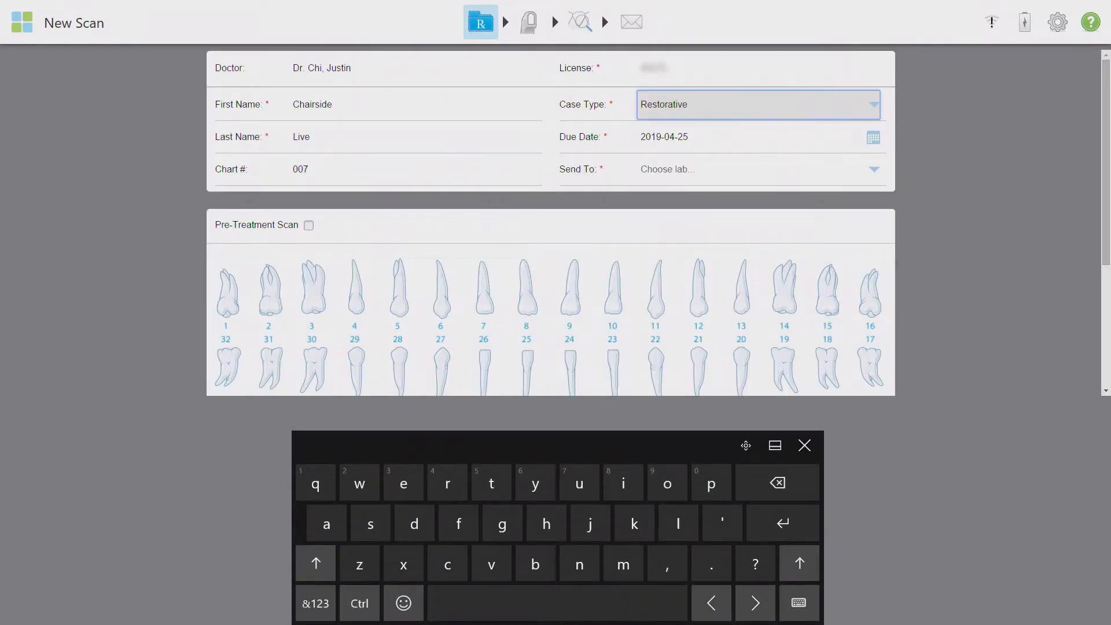
Send the order to Glidewell Dental Lab (Newport Beach).
{"action": "left_click", "coordinate": [871, 136]}
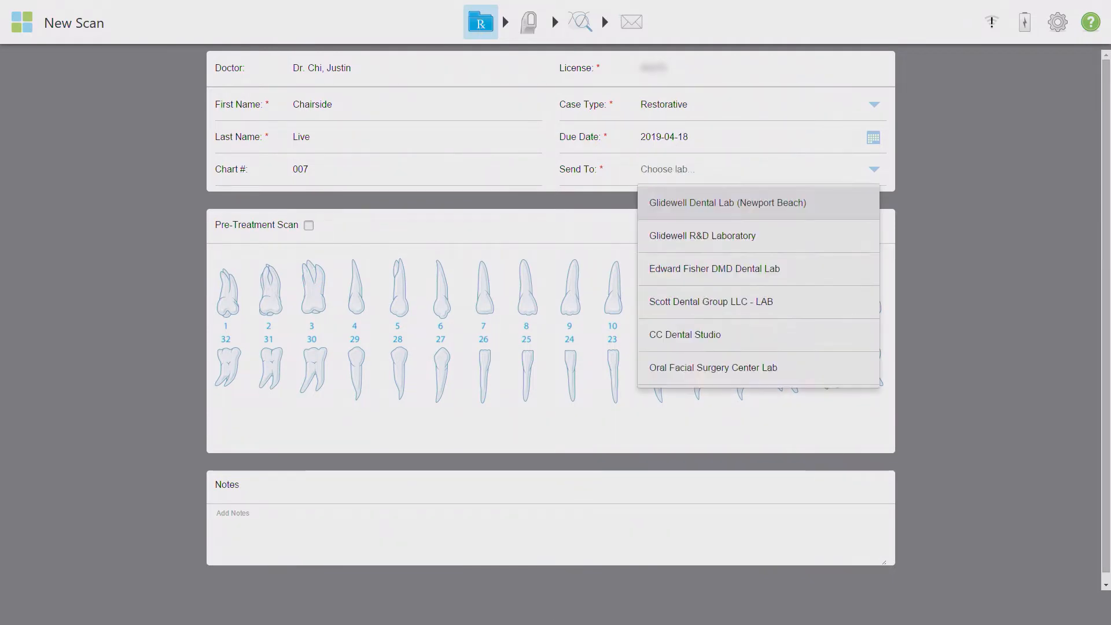
{"action": "left_click", "coordinate": [727, 203]}
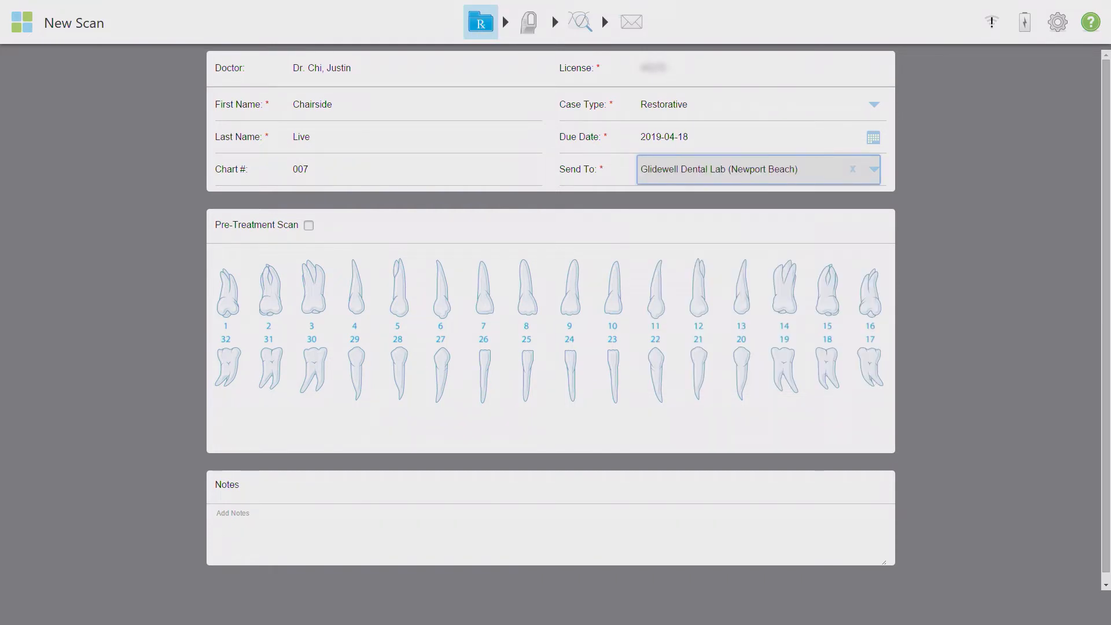
{"action": "left_click", "coordinate": [874, 168]}
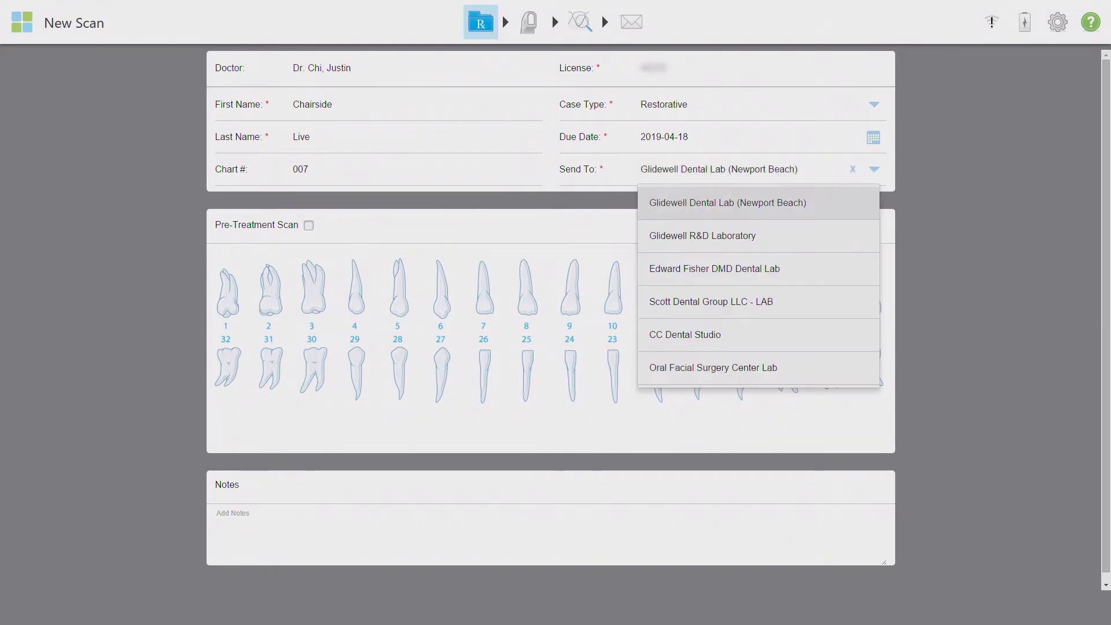
Keep Glidewell, tick Pre-Treatment Scan, add note 'please evaluate for study models', and start scanning.
{"action": "left_click", "coordinate": [726, 203]}
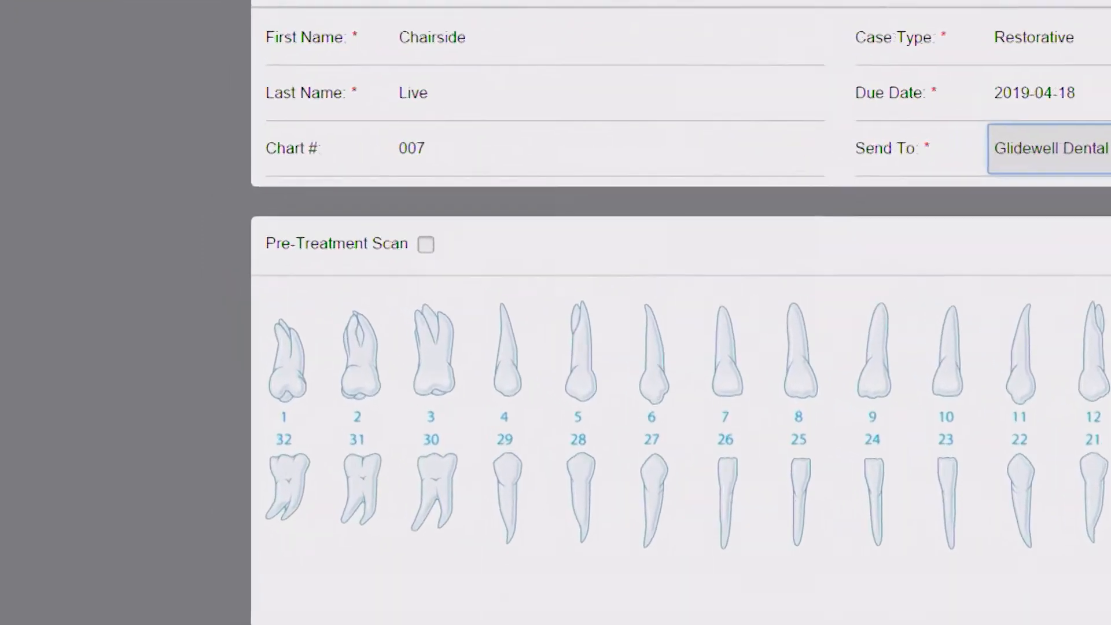
{"action": "left_click", "coordinate": [425, 243]}
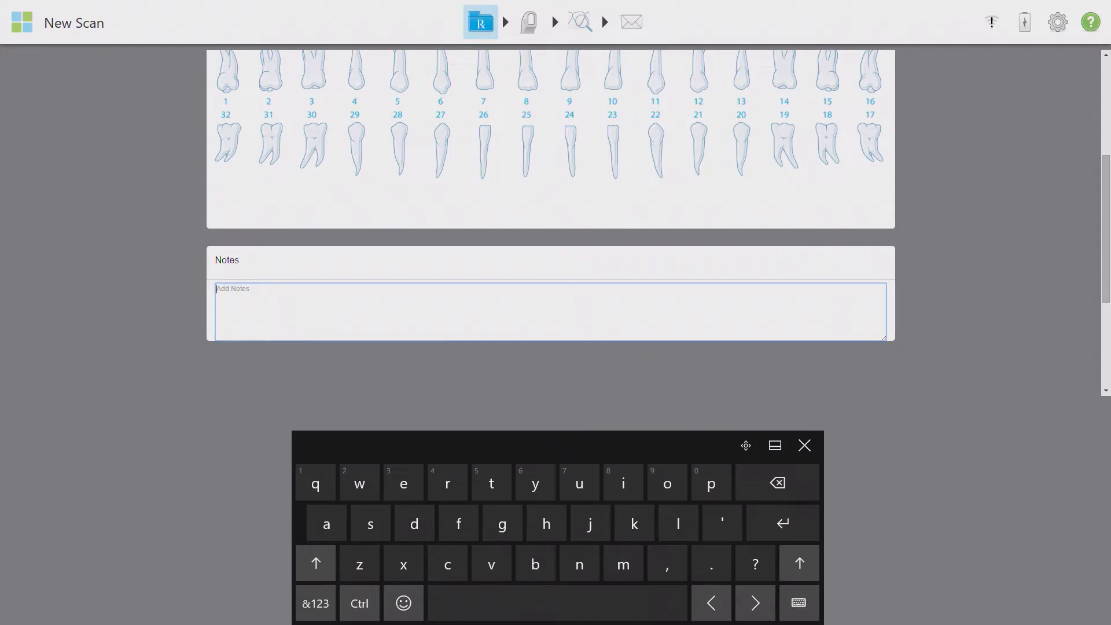
{"action": "type", "text": "please ev"}
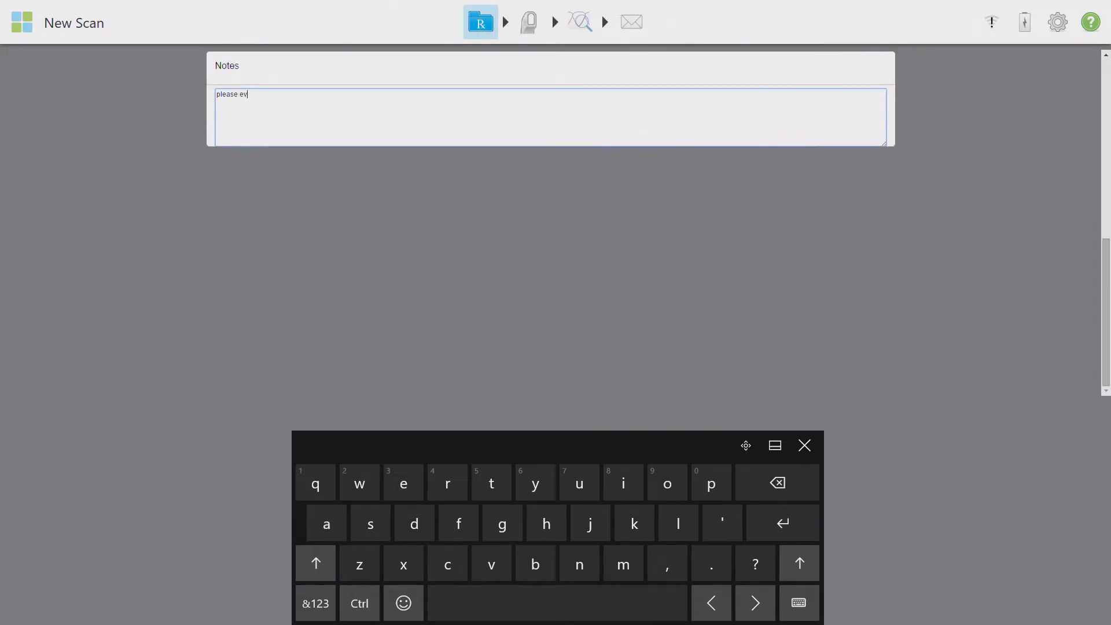
{"action": "type", "text": "aluate for"}
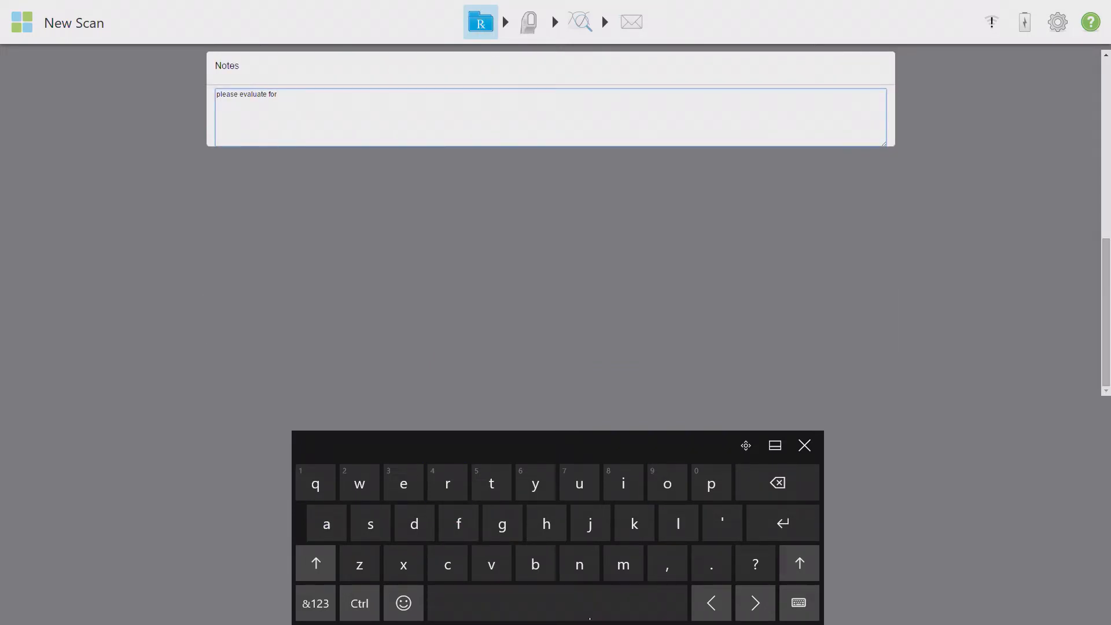
{"action": "type", "text": "study models"}
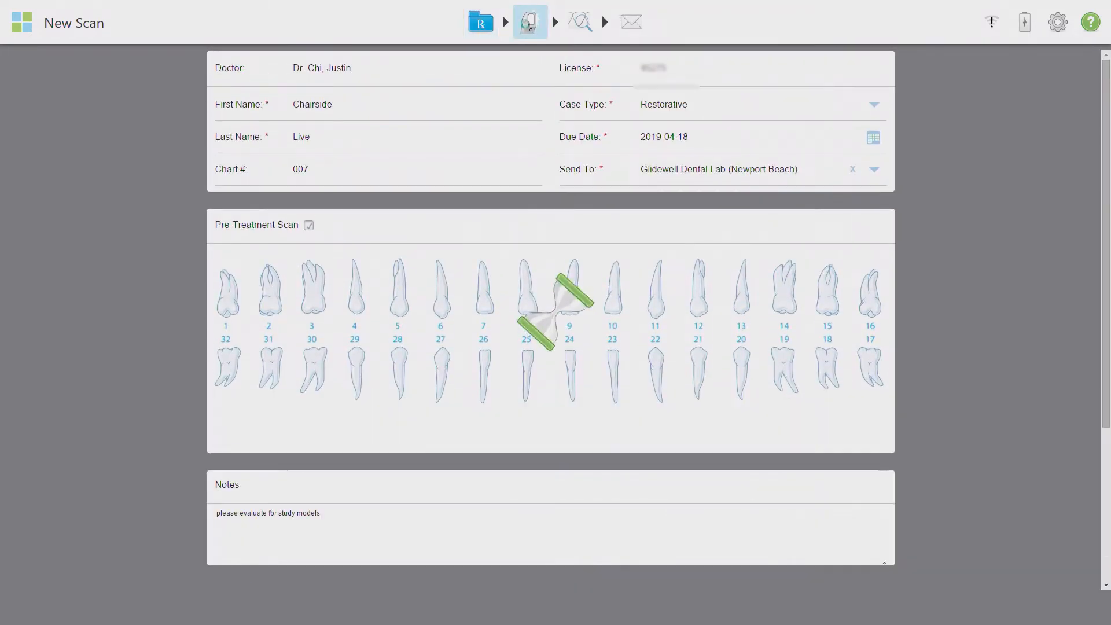
{"action": "left_click", "coordinate": [529, 21]}
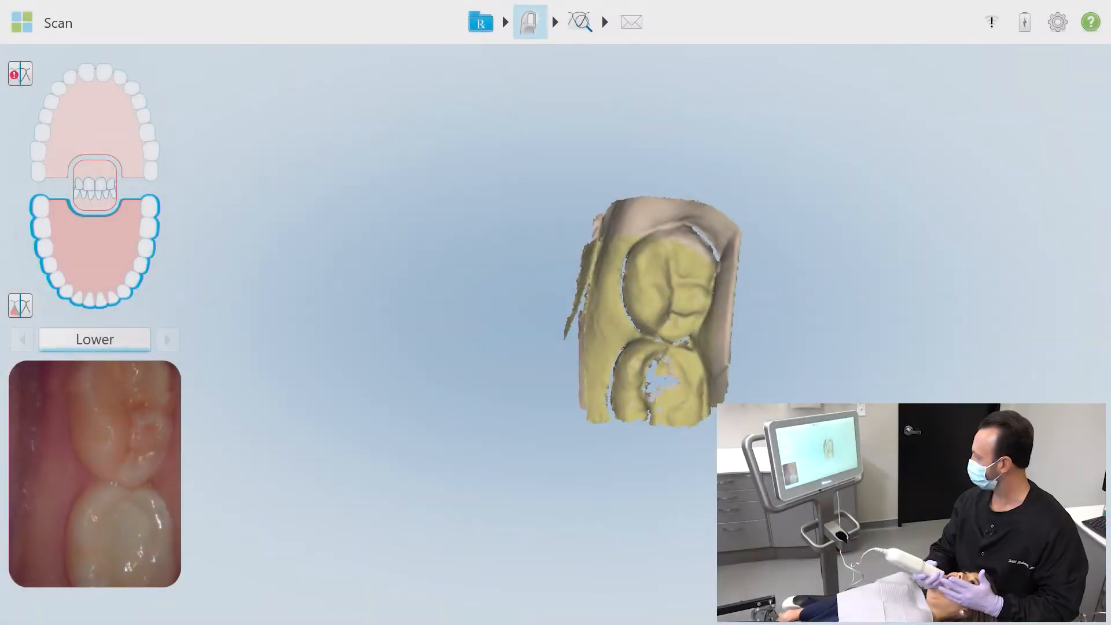